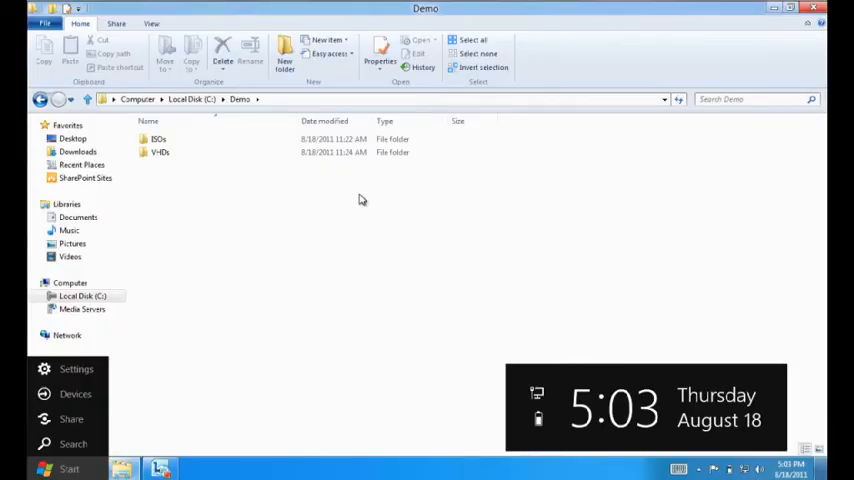
mouse_move(345, 220)
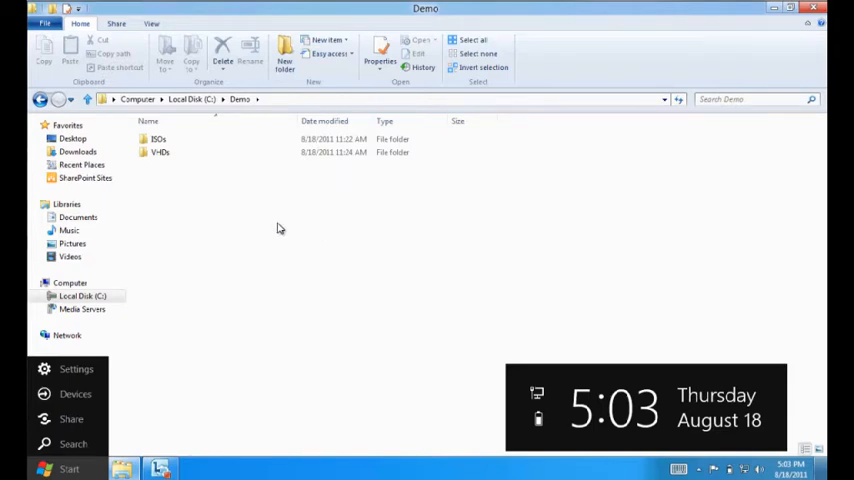
mouse_move(225, 175)
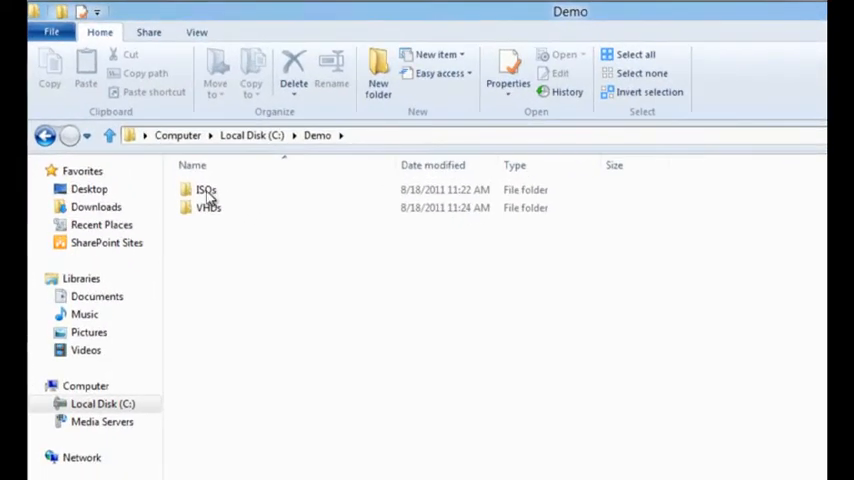
- Open the ISOs folder and select the Microsoft Windows 7.iso disc image
double_click(205, 189)
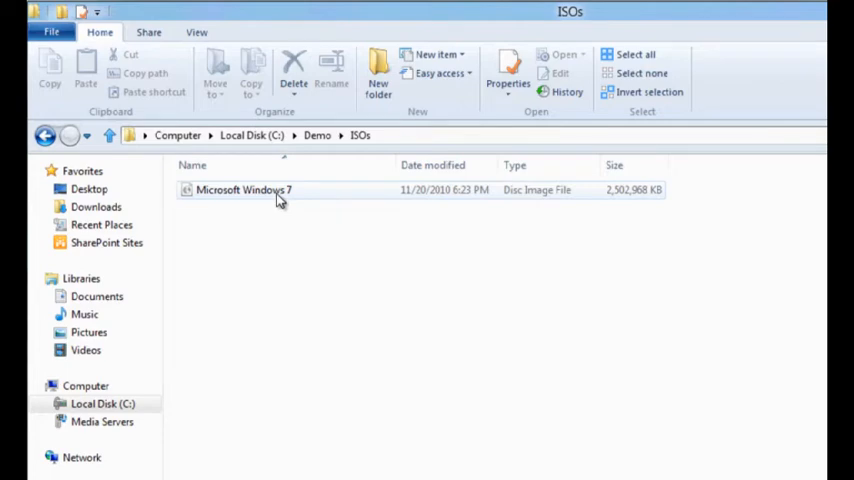
left_click(244, 189)
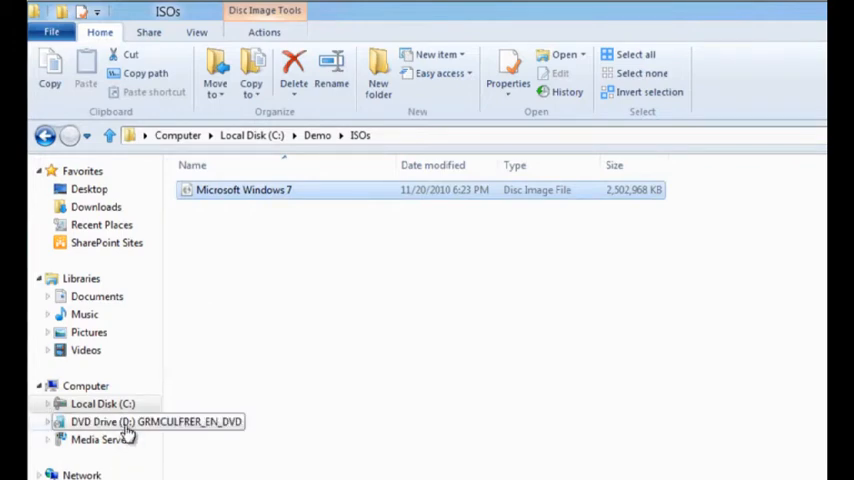
mouse_move(65, 430)
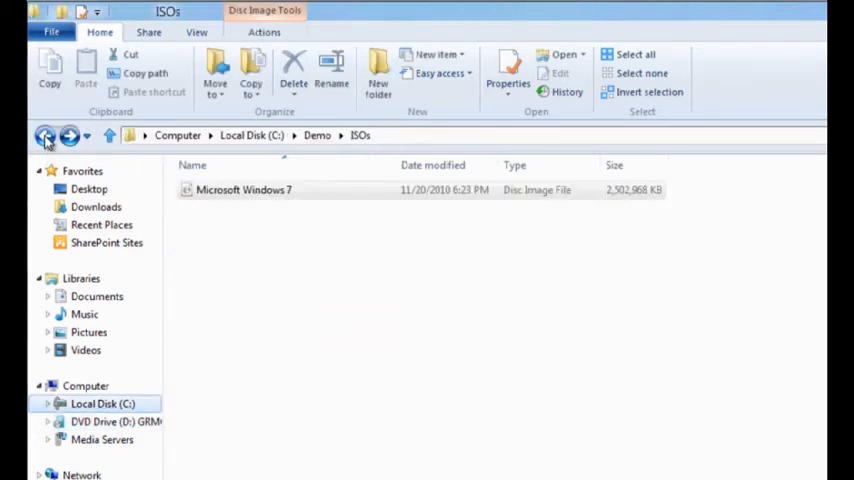
- Return to the Demo folder, open VHDs and select Windows XP.vhd
left_click(45, 135)
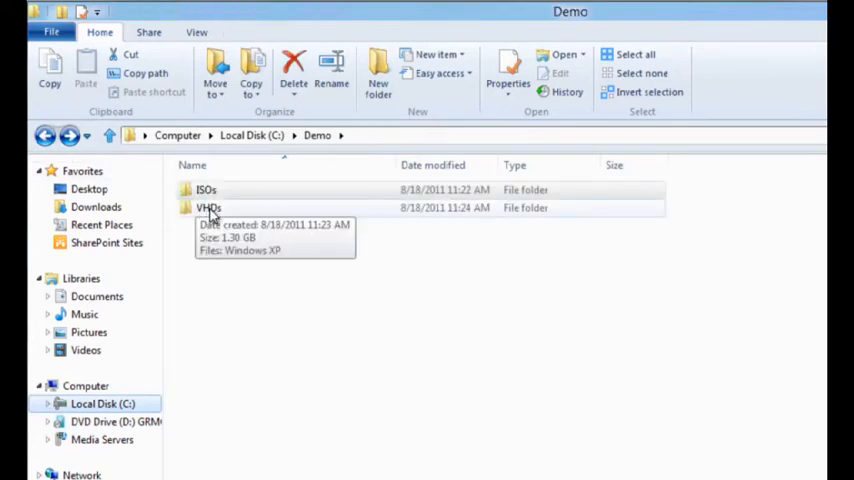
double_click(208, 207)
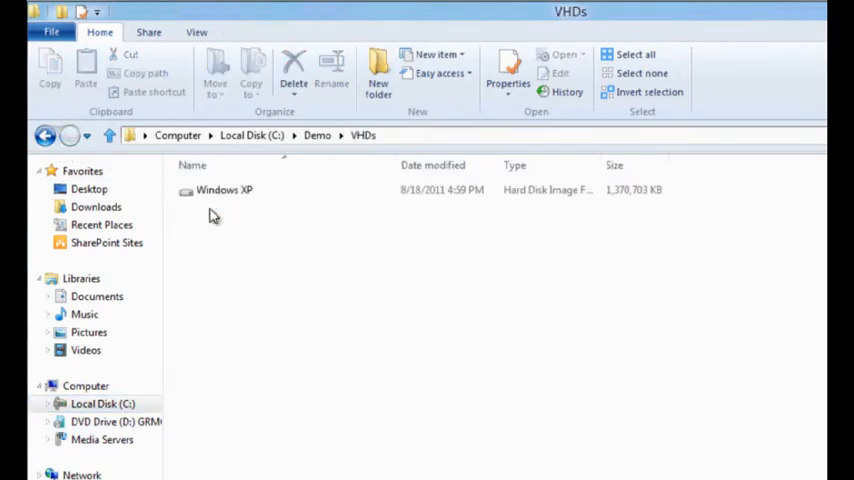
left_click(224, 190)
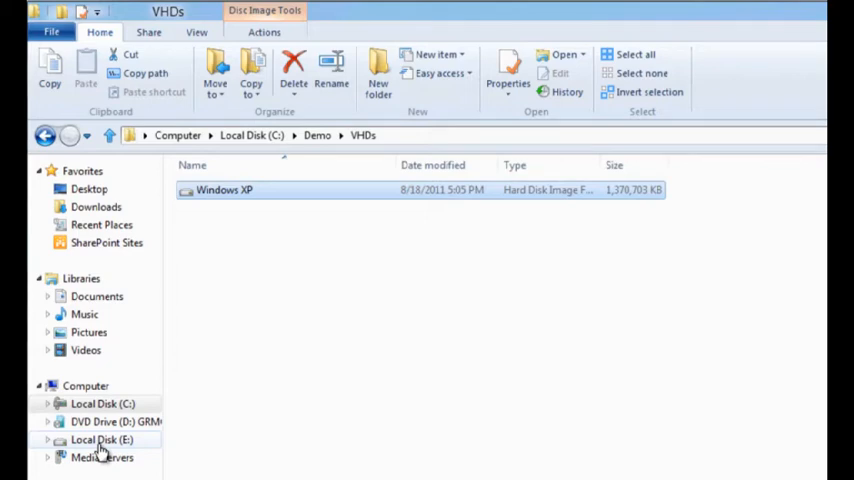
- Show the Windows XP folders on Local Disk (E:) from the navigation pane
left_click(101, 440)
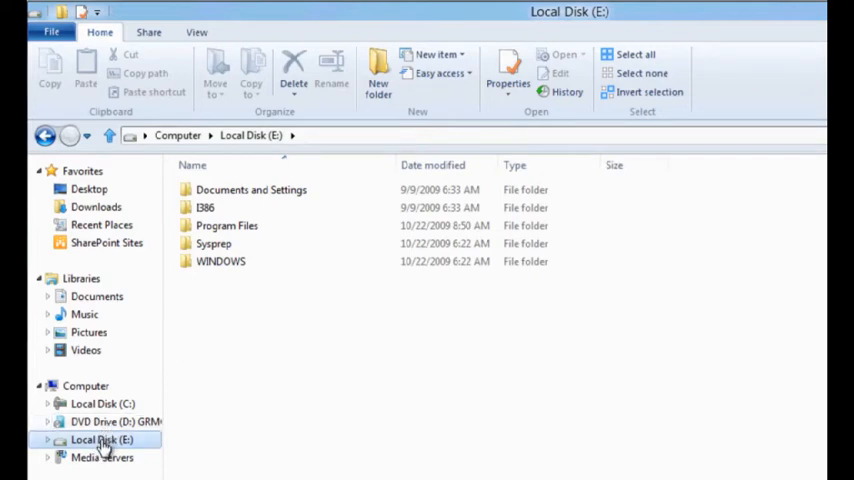
mouse_move(82, 421)
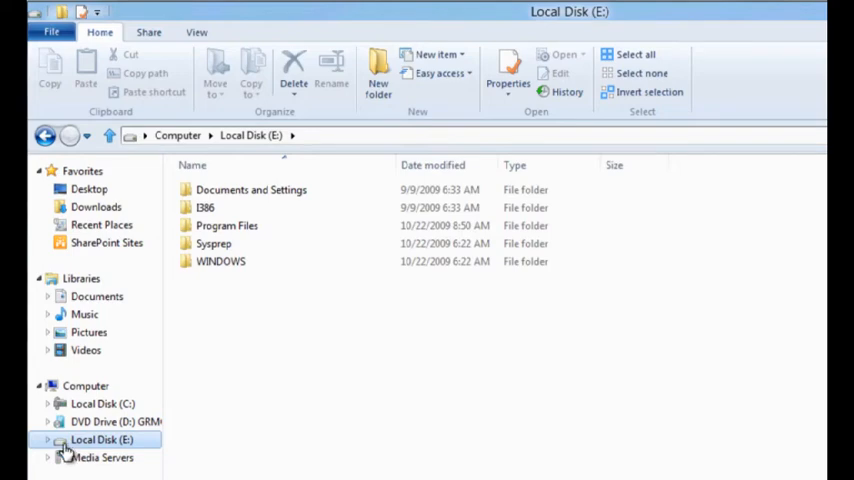
mouse_move(125, 437)
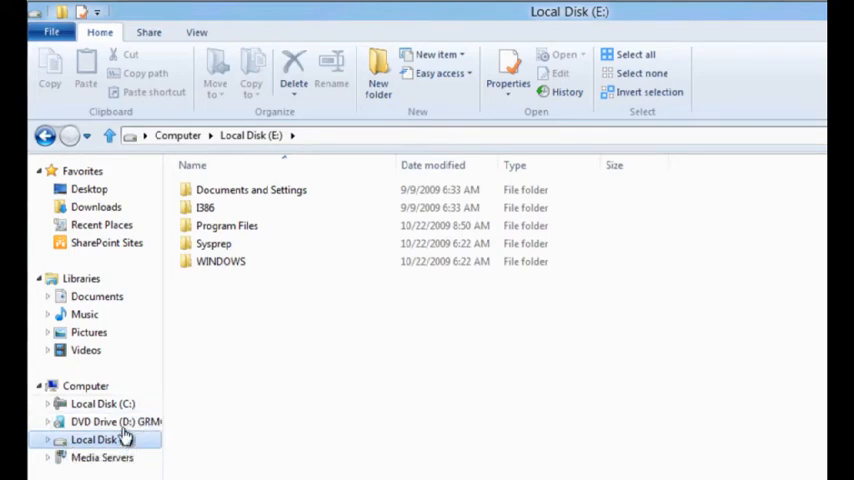
- Eject the virtual DVD Drive (D:) and Local Disk (E:)
left_click(85, 386)
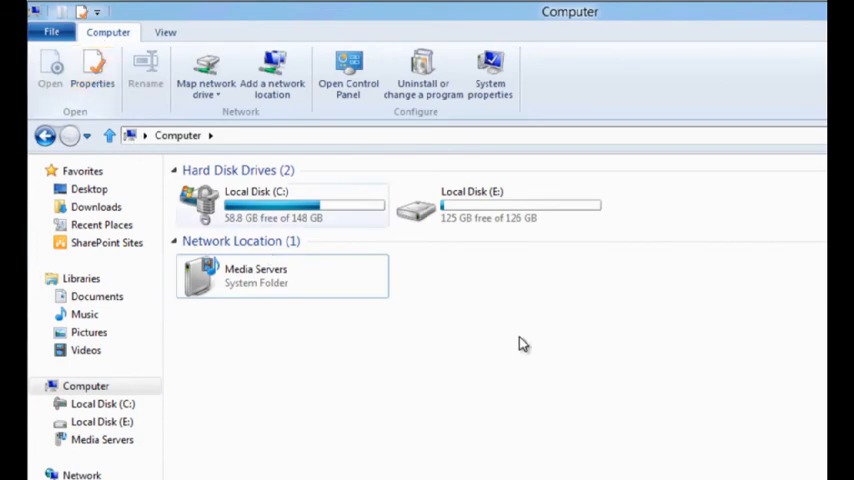
mouse_move(471, 218)
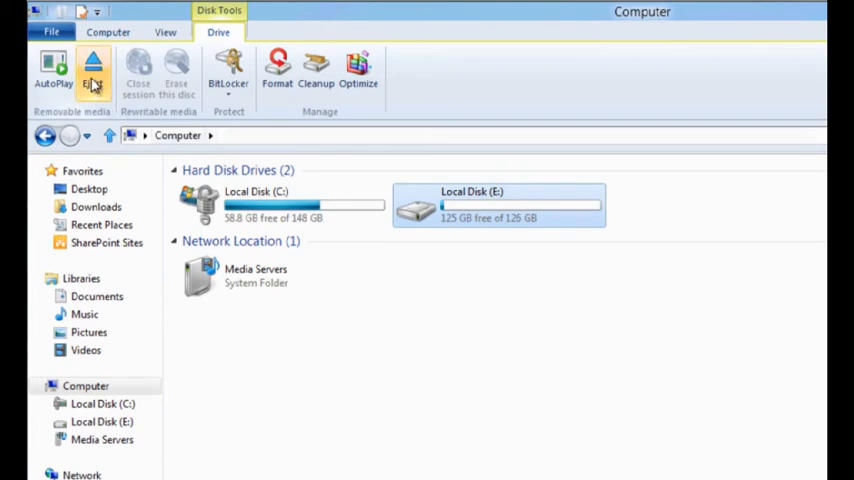
left_click(92, 70)
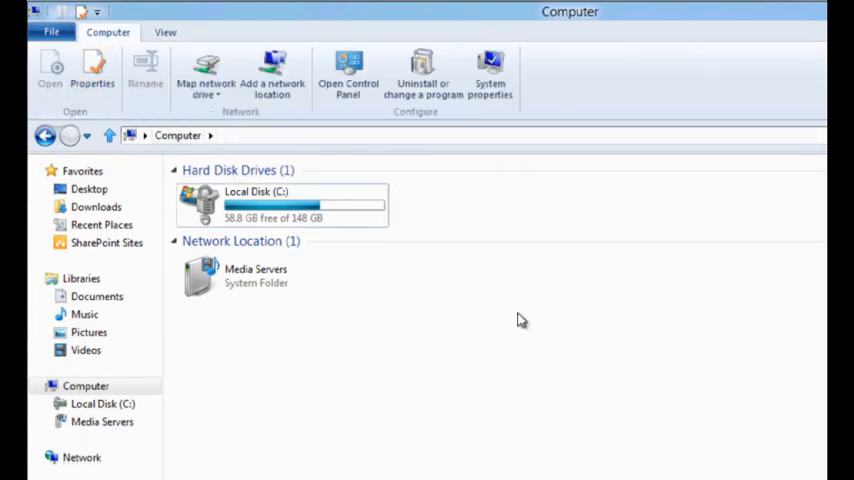